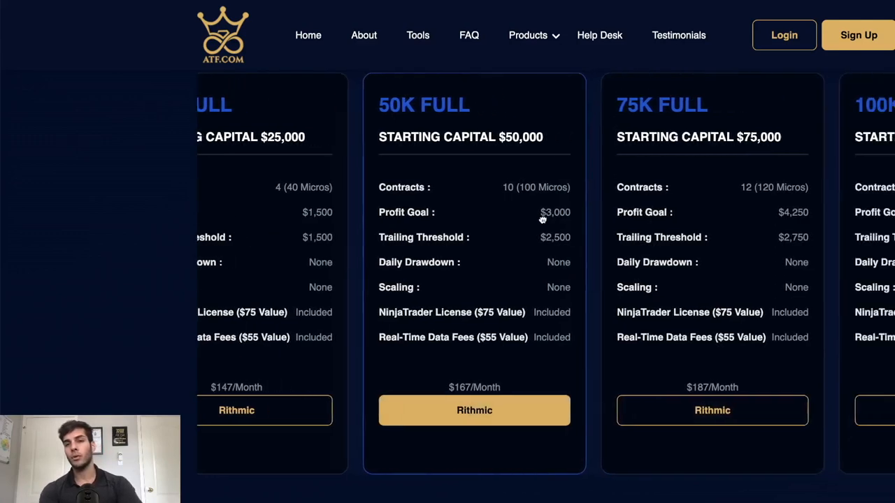
Step: Scroll through ATF.com's Full account pricing cards to view the 100K–250K plans
scroll(right, 3)
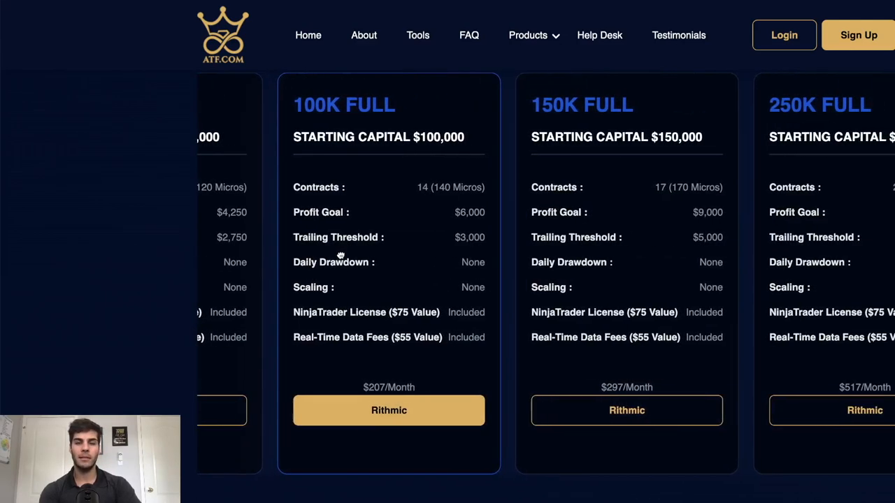
scroll(left, 3)
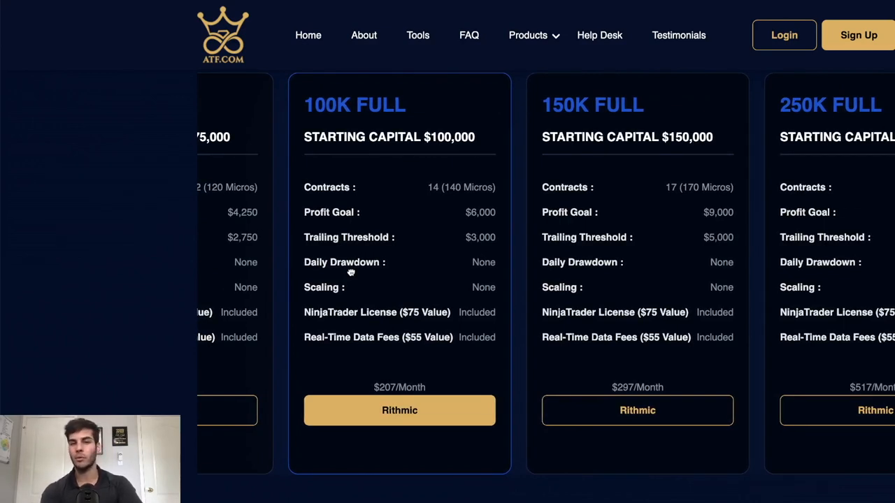
scroll(left, 3)
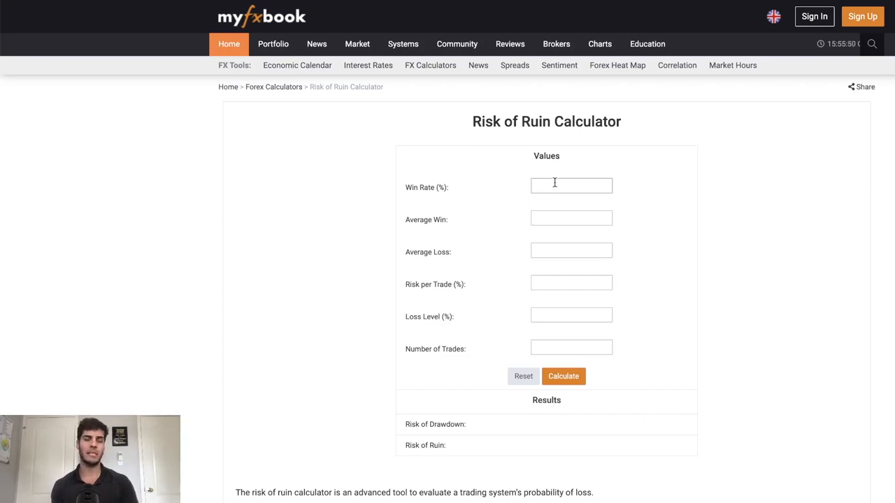
mouse_move(556, 200)
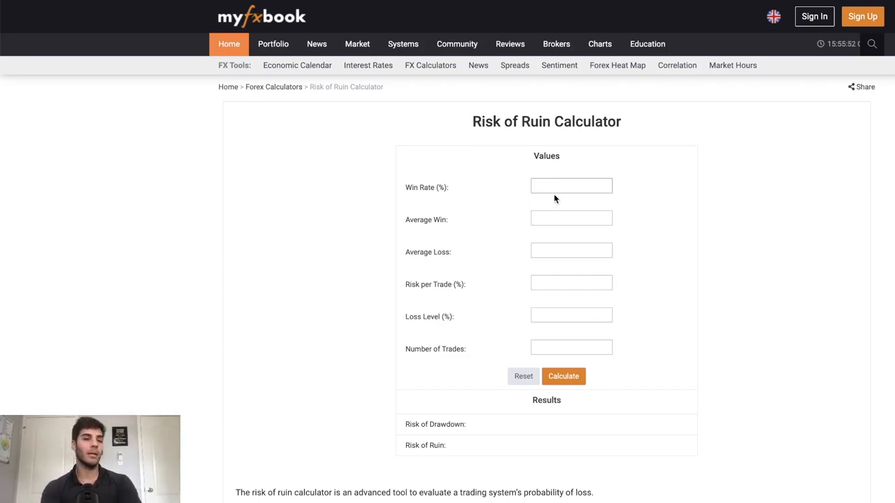
Step: Calculate risk for 50% win rate, 2:1 win/loss, 1% risk, 5% loss, 20 trades: 12.61% ruin
text(50)
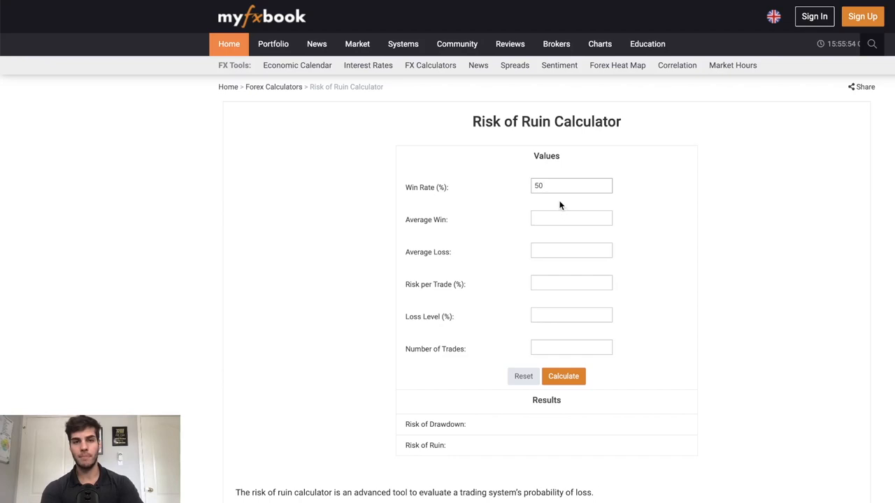
text(2)
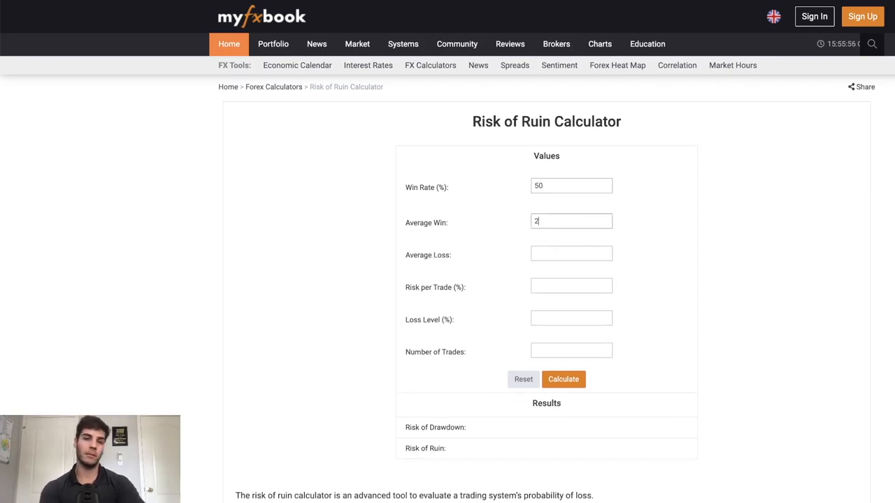
text(1)
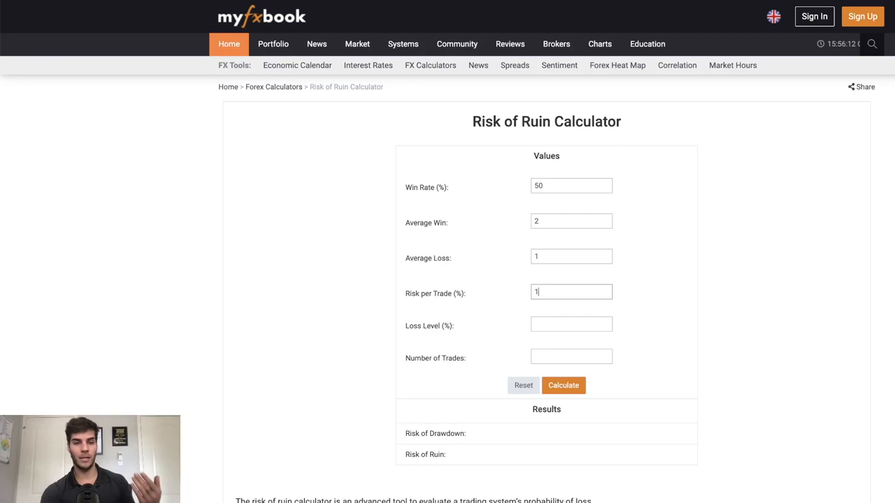
text(5)
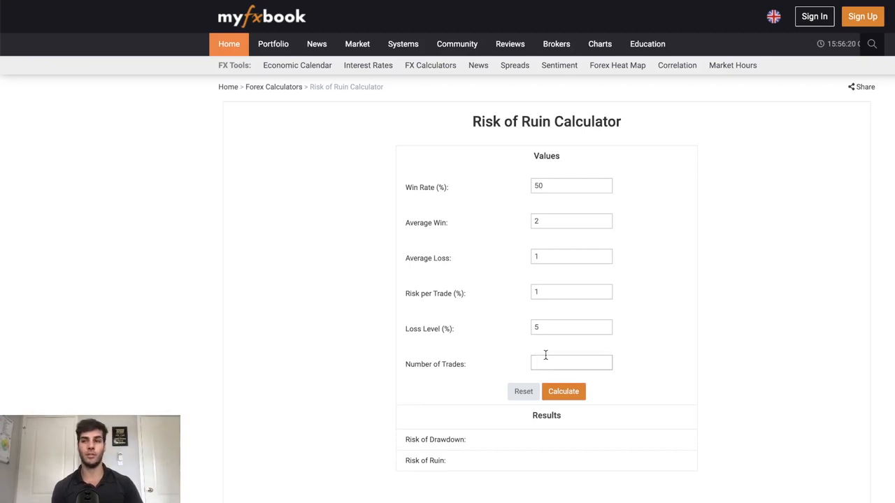
text(20)
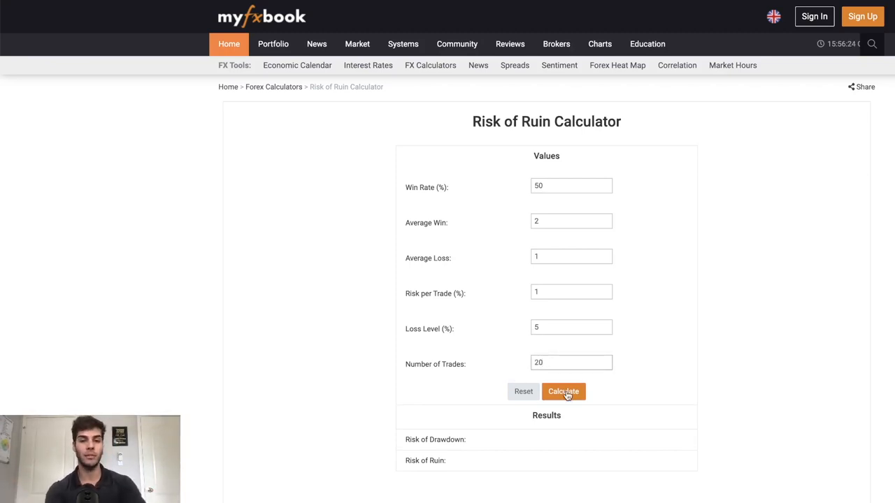
click(563, 394)
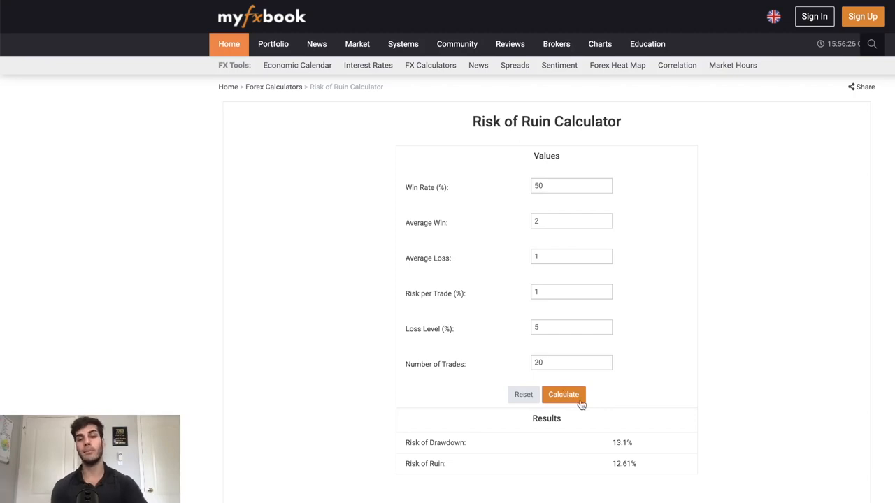
mouse_move(622, 444)
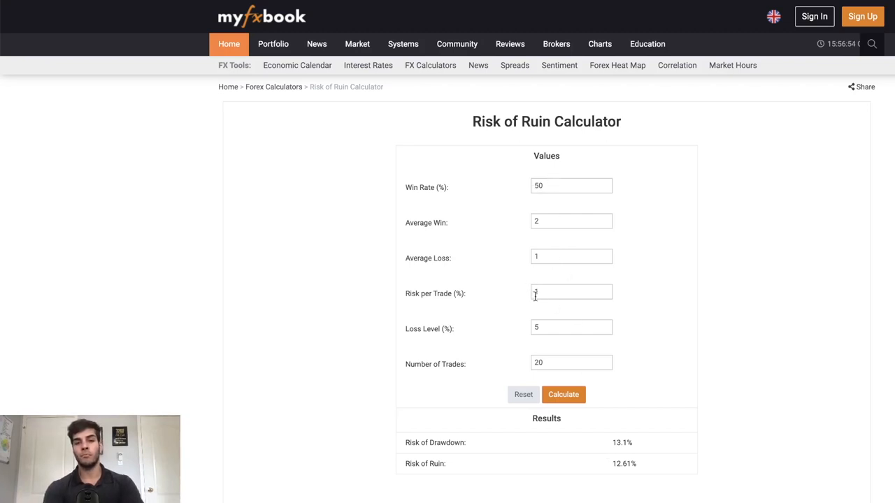
Step: Begin replacing the 1% Risk per Trade value with a lower figure
text(1)
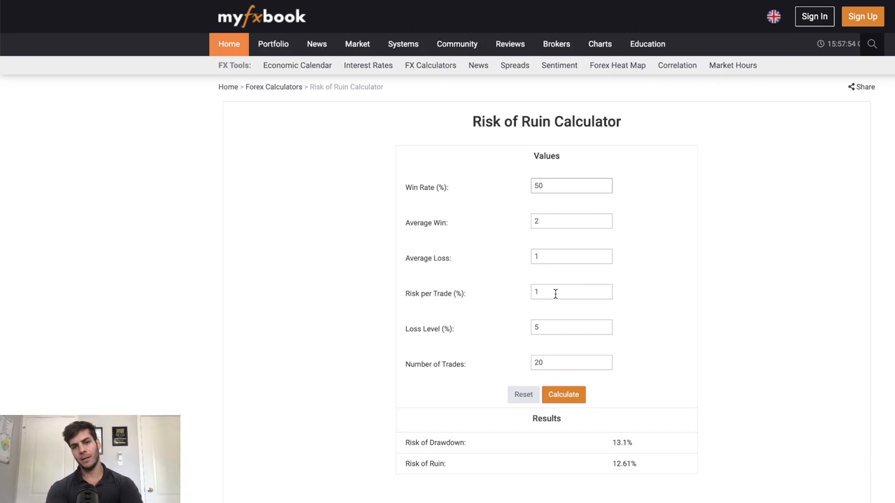
mouse_move(515, 316)
text(0)
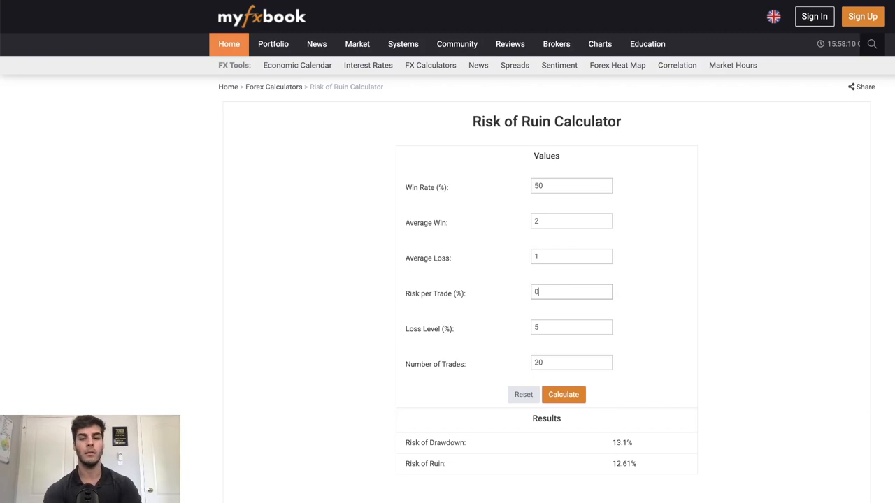
Step: Set risk per trade to 0.8% and recalculate: 7.1% drawdown, 7.51% ruin
text(.8)
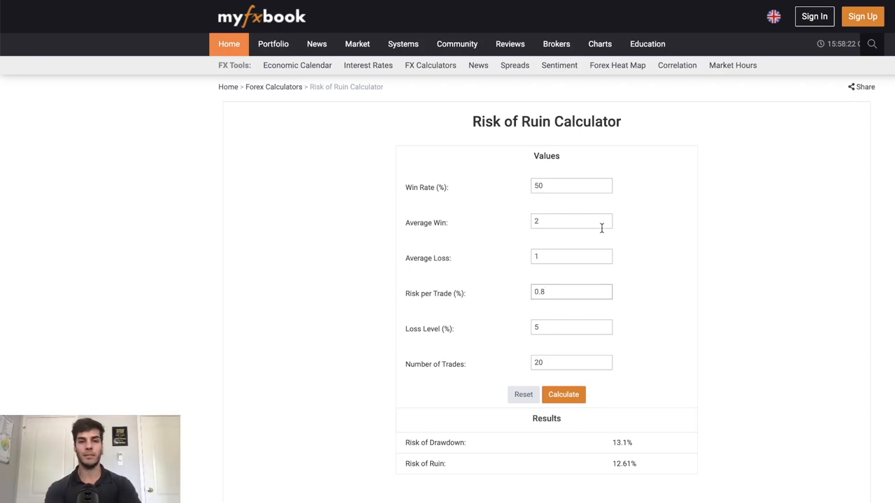
click(563, 394)
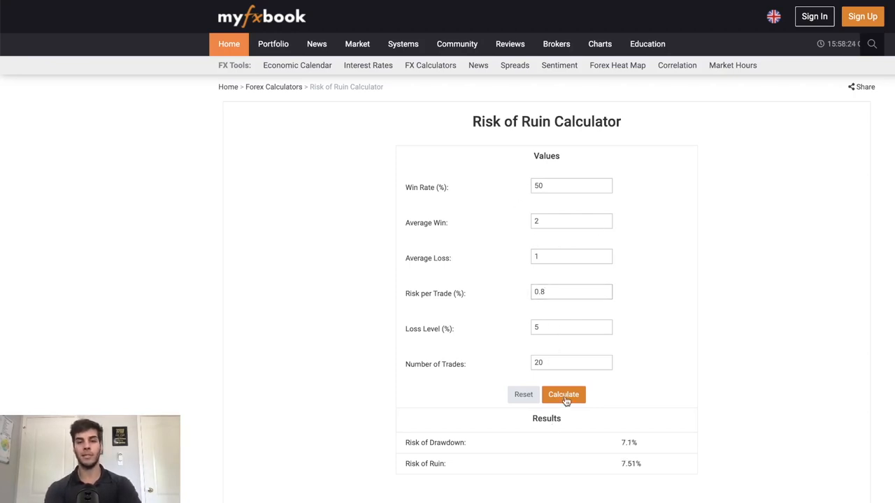
click(563, 394)
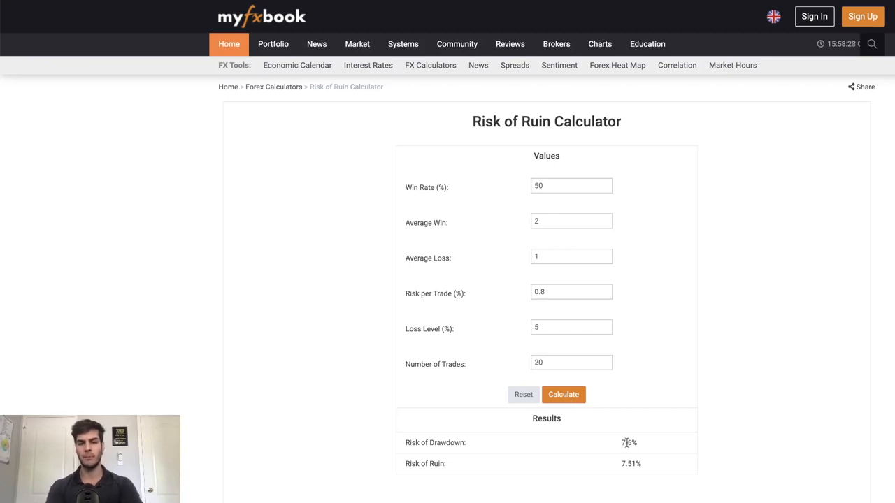
mouse_move(597, 395)
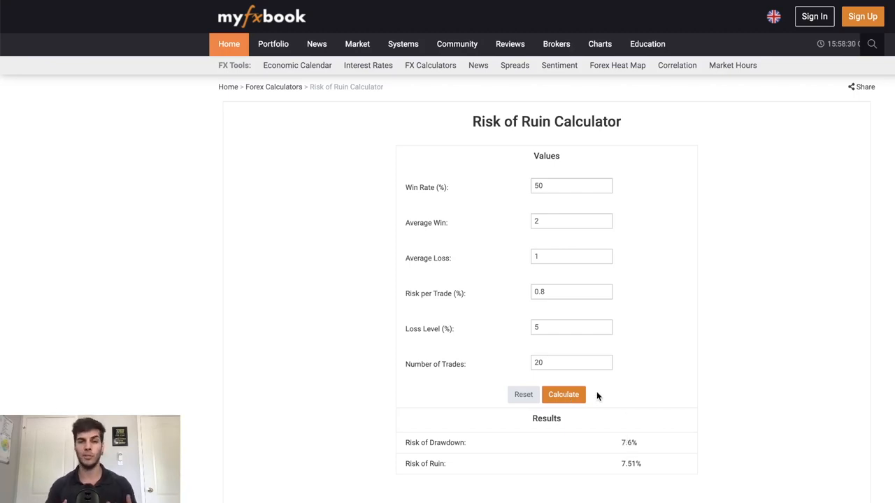
mouse_move(546, 355)
text(0.6)
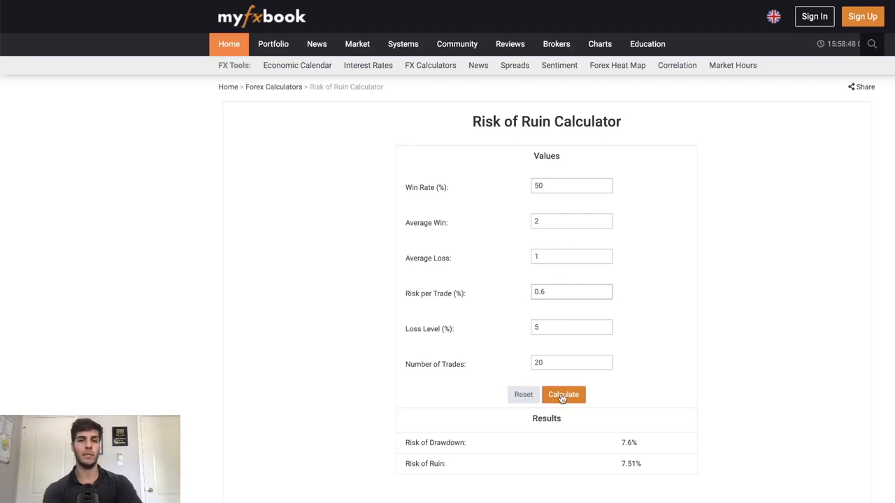
click(563, 394)
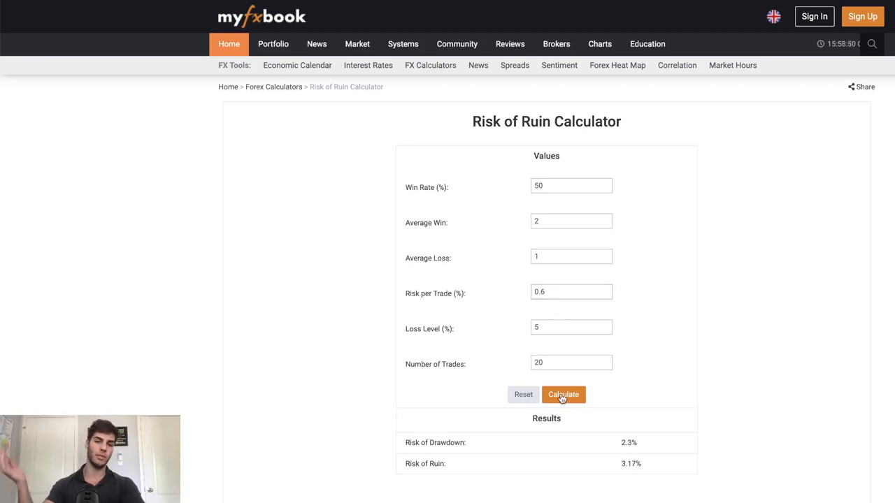
click(564, 395)
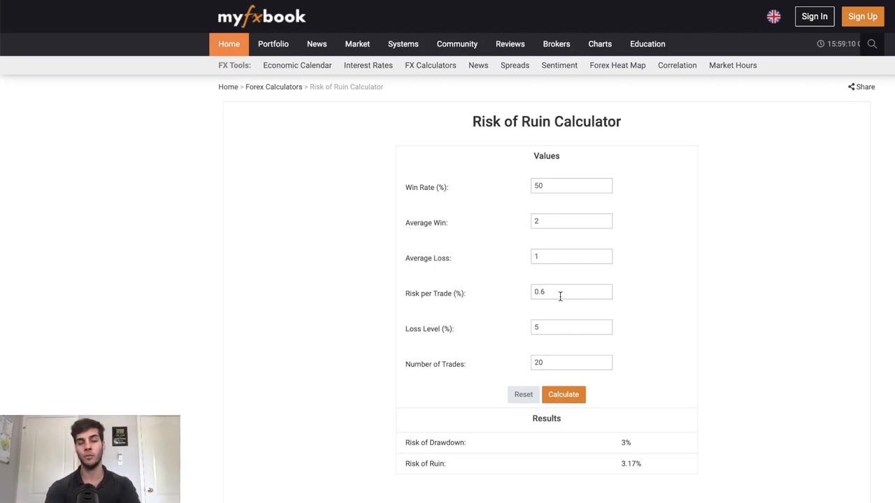
mouse_move(502, 284)
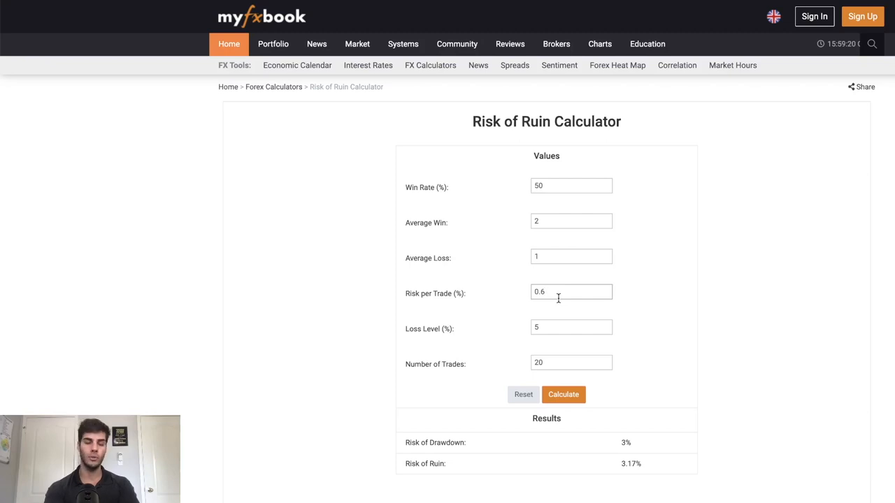
mouse_move(529, 388)
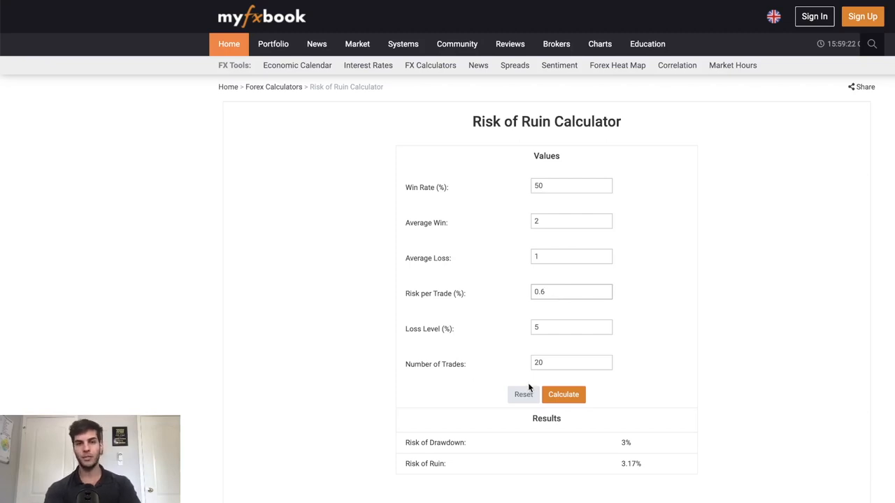
mouse_move(465, 369)
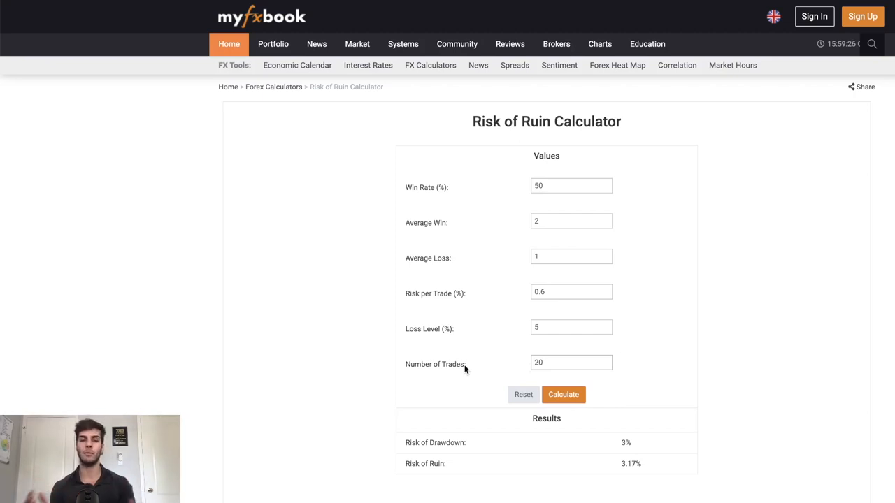
mouse_move(542, 360)
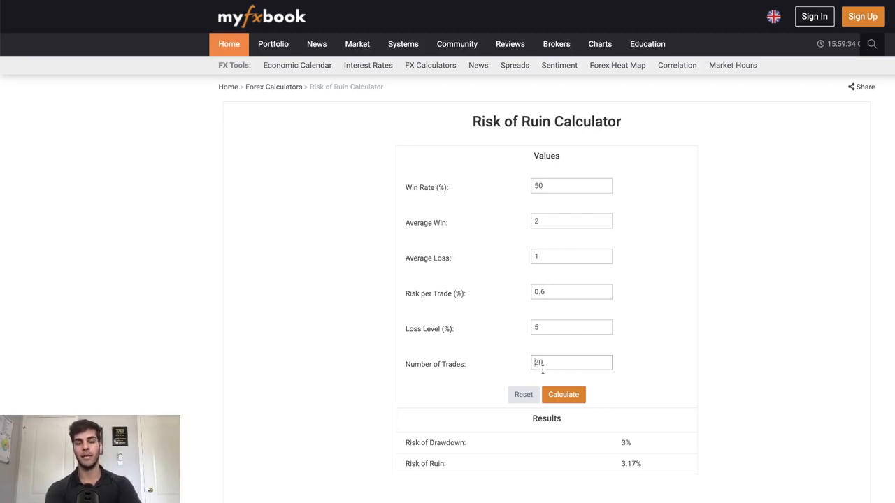
mouse_move(587, 355)
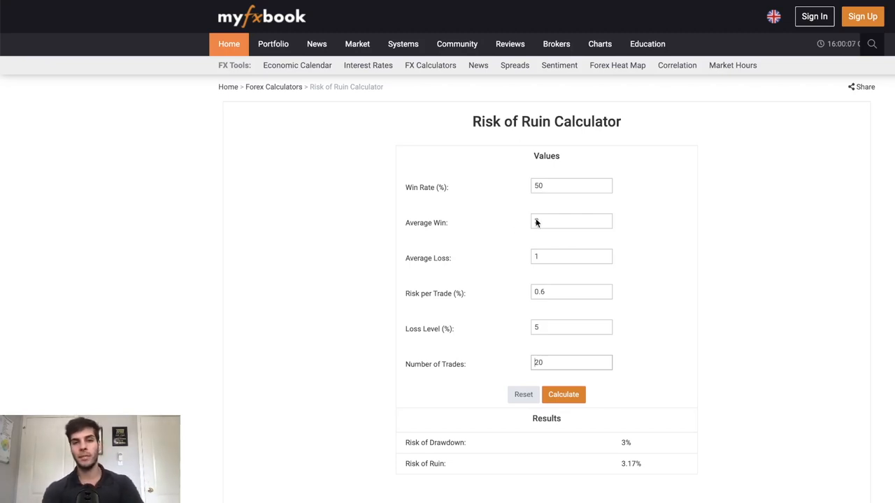
Step: Recalculate with 75% win rate, 1:1 win/loss, 1% risk: 0.9% drawdown, 0.41% ruin
text(2)
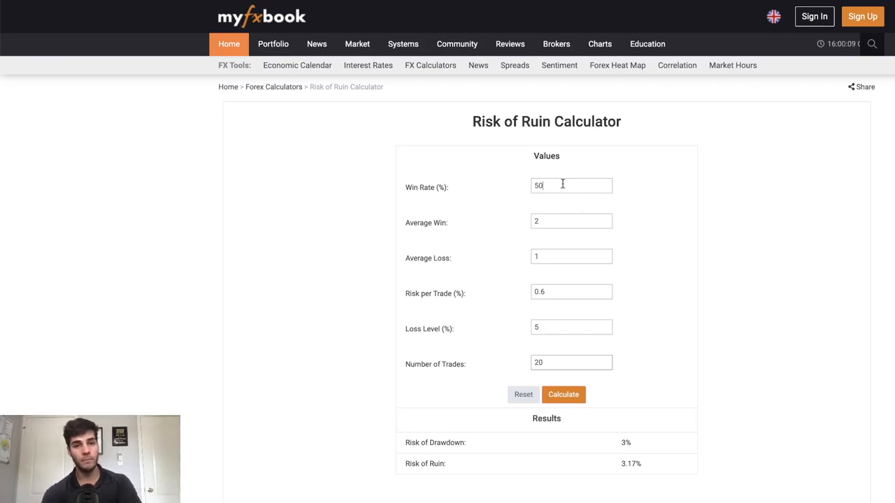
key(Backspace)
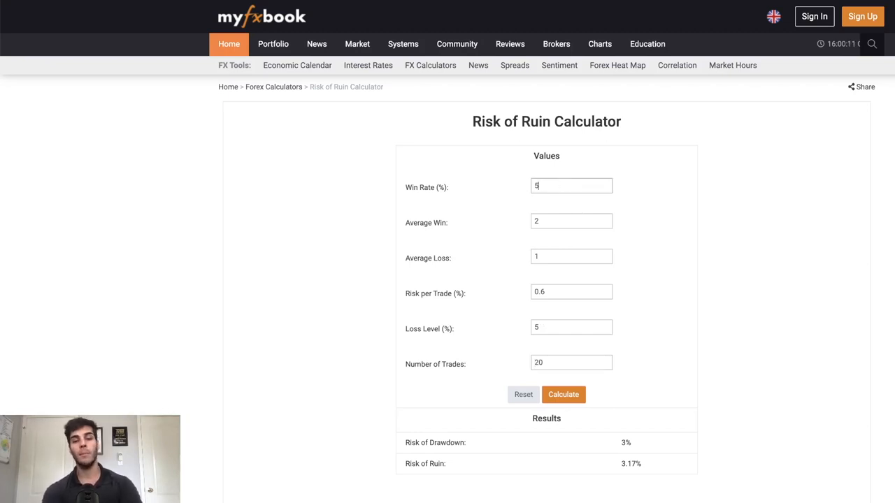
text(75)
click(571, 292)
text(1)
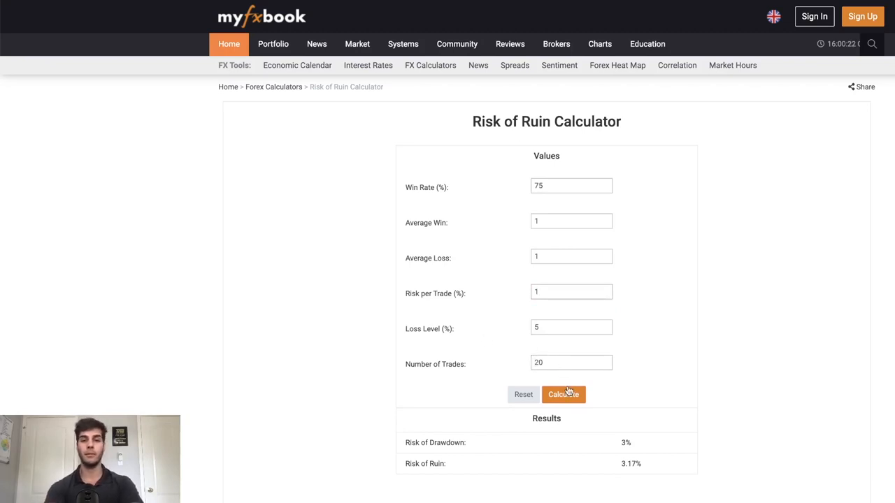
click(563, 394)
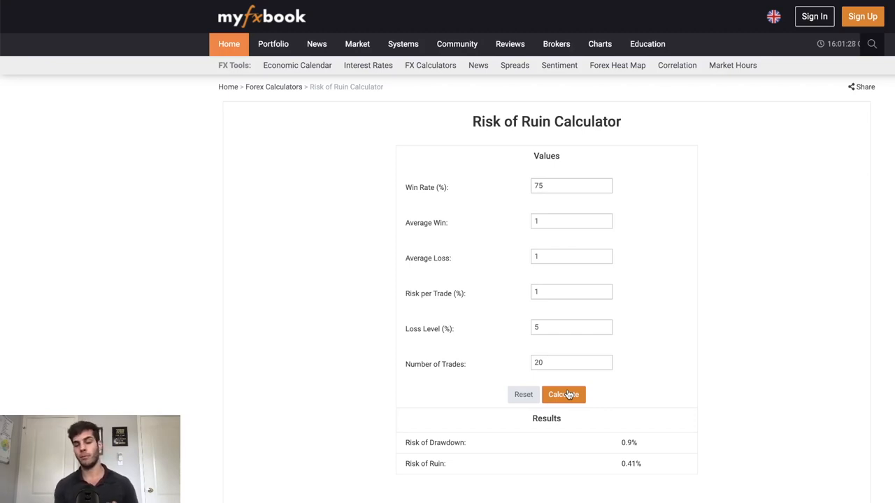
mouse_move(546, 328)
text(5)
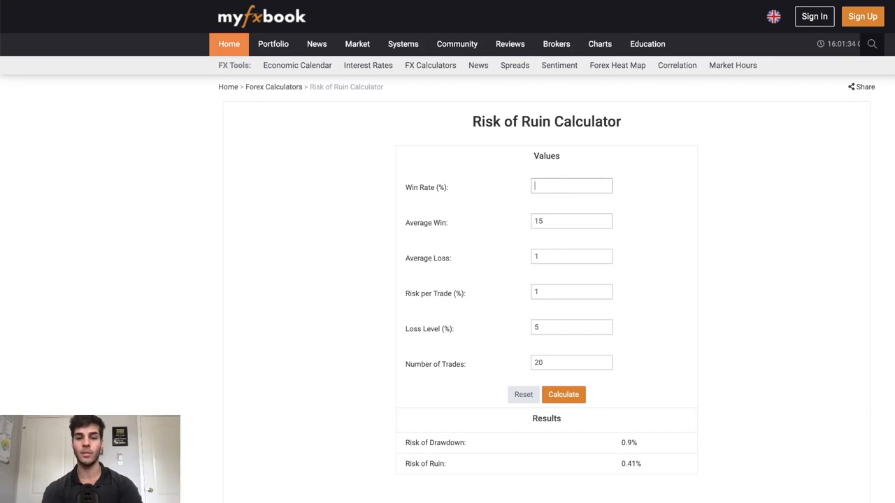
Step: Recalculate with 60% win rate, 1.5 average win, 0.8% risk: 3.2% drawdown, 2.33% ruin
text(60)
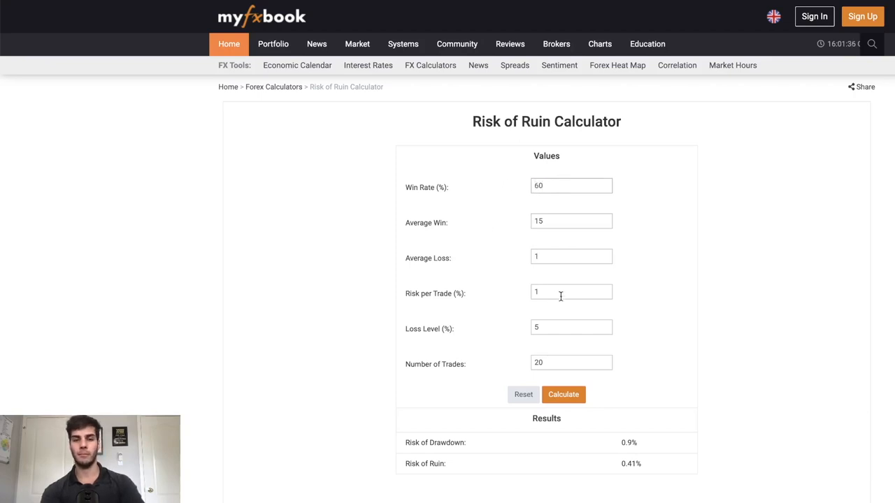
text(0.8)
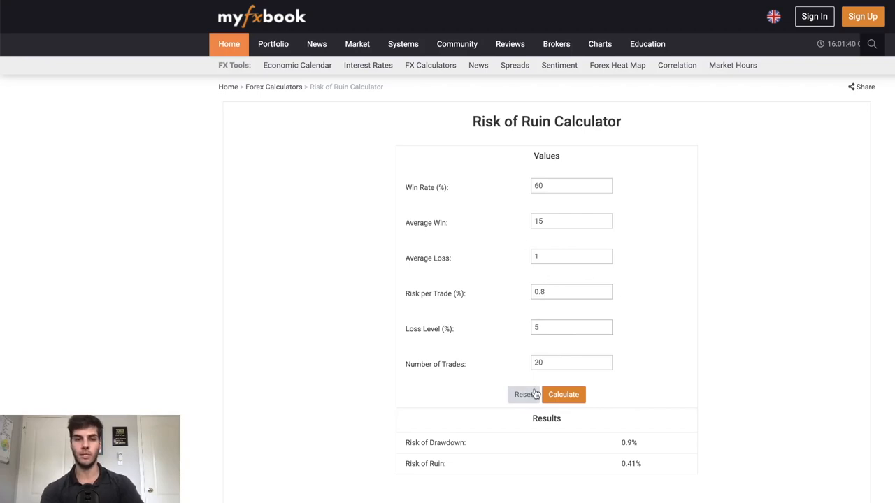
click(571, 221)
text(1.5)
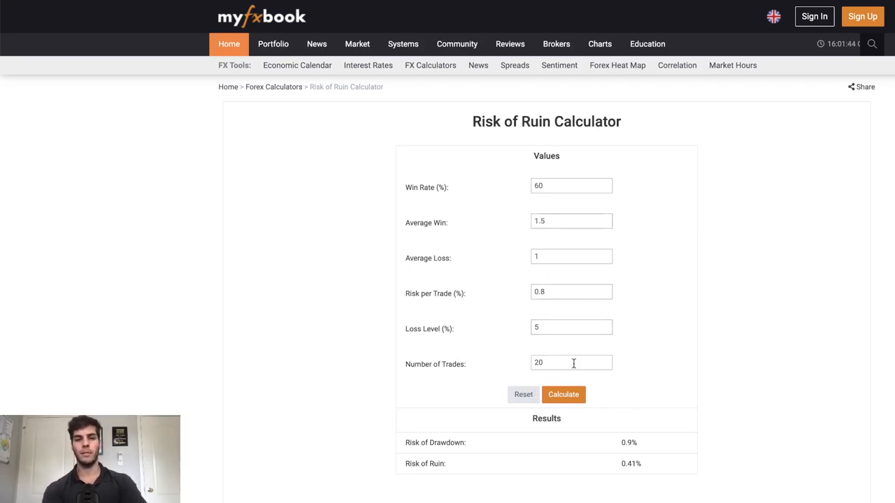
click(563, 395)
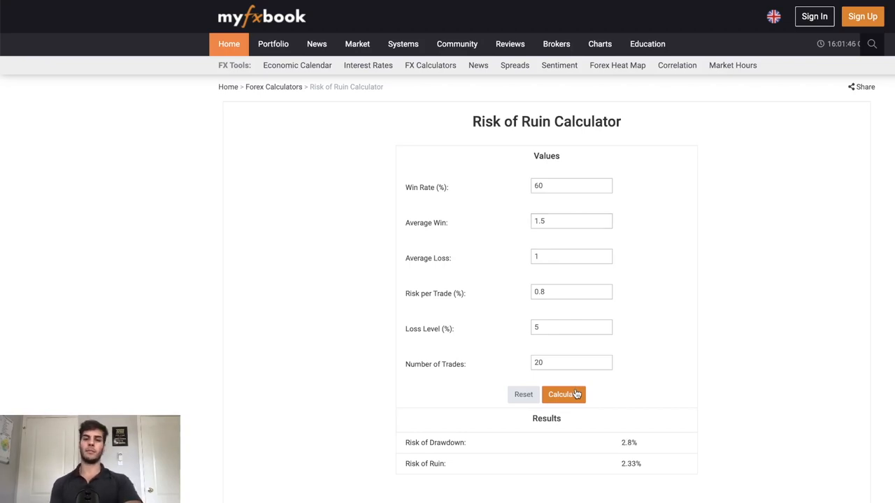
click(564, 394)
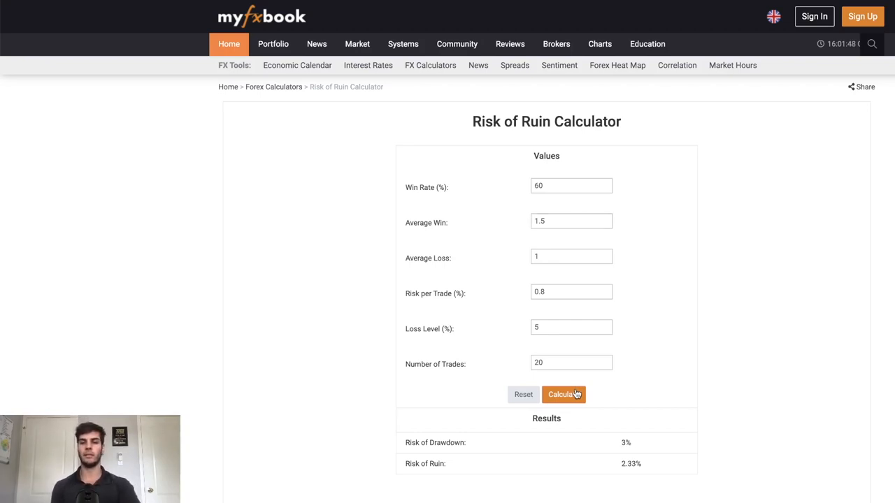
click(563, 395)
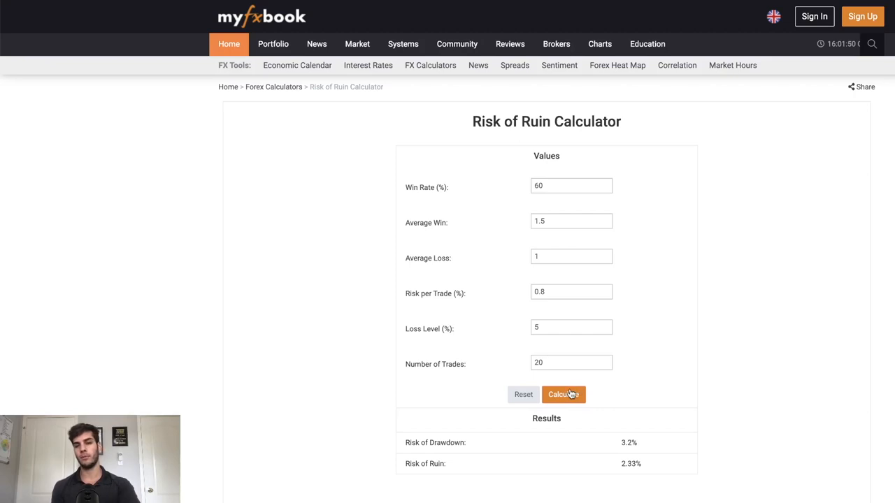
mouse_move(559, 304)
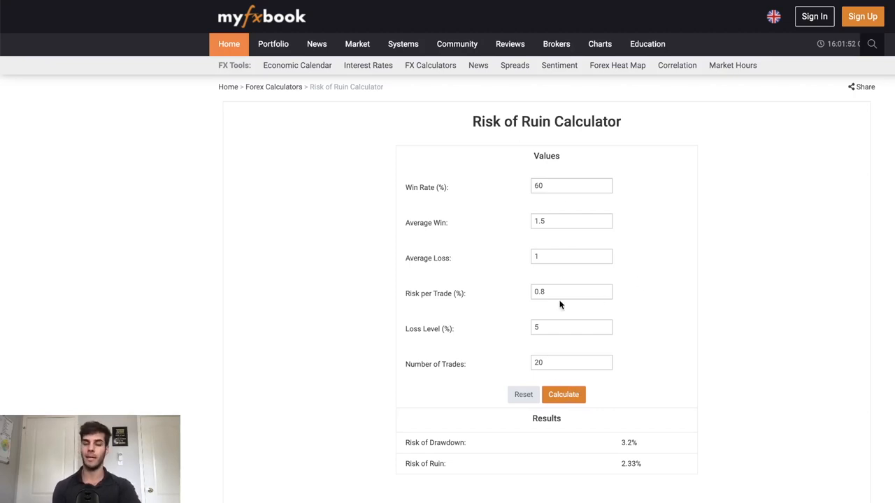
mouse_move(487, 304)
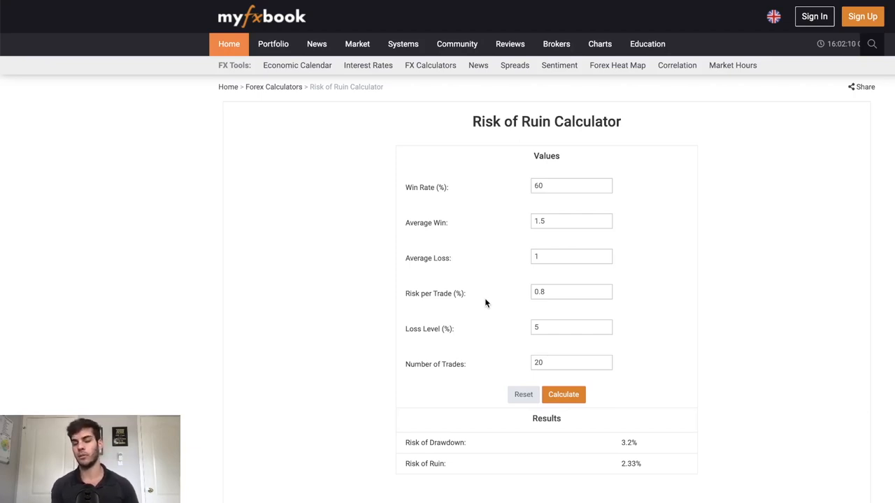
mouse_move(551, 318)
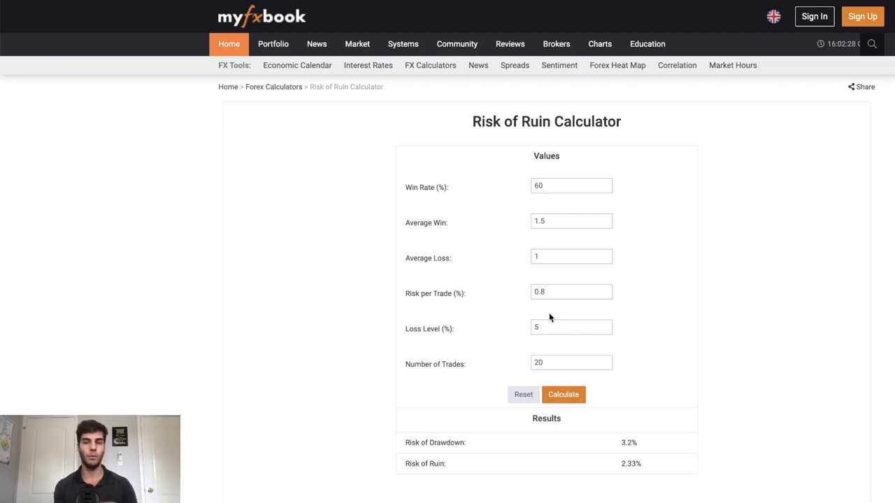
mouse_move(490, 303)
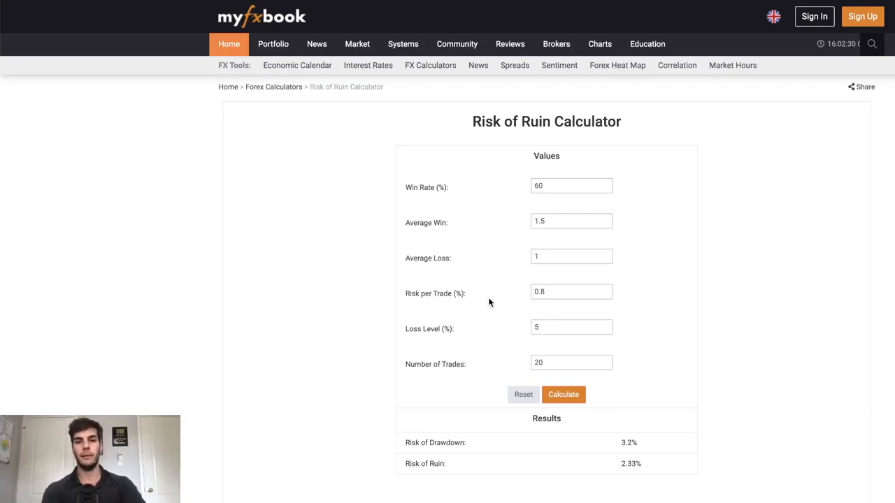
mouse_move(691, 201)
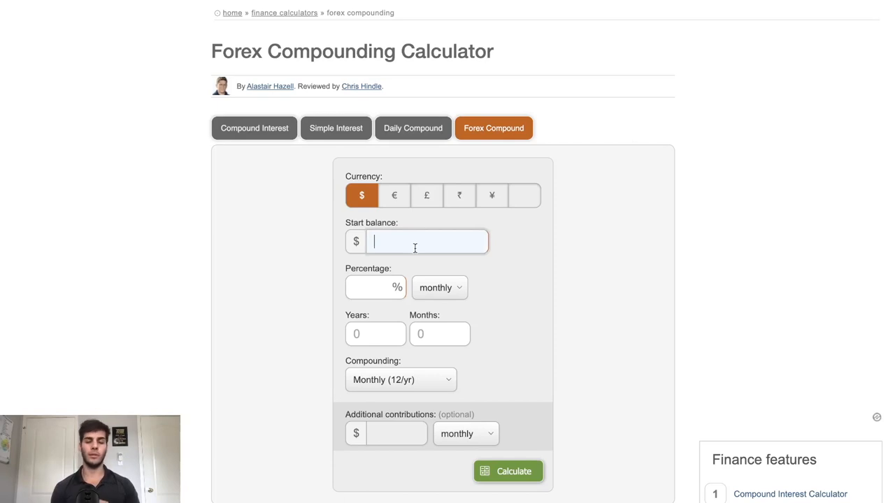
Step: Enter a $50,000 start balance and 7% monthly growth in the compounding calculator
text(50000)
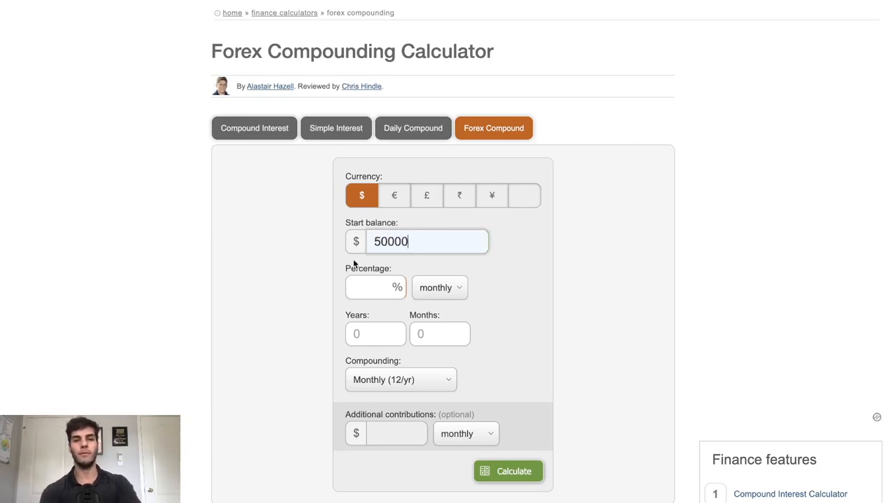
click(375, 287)
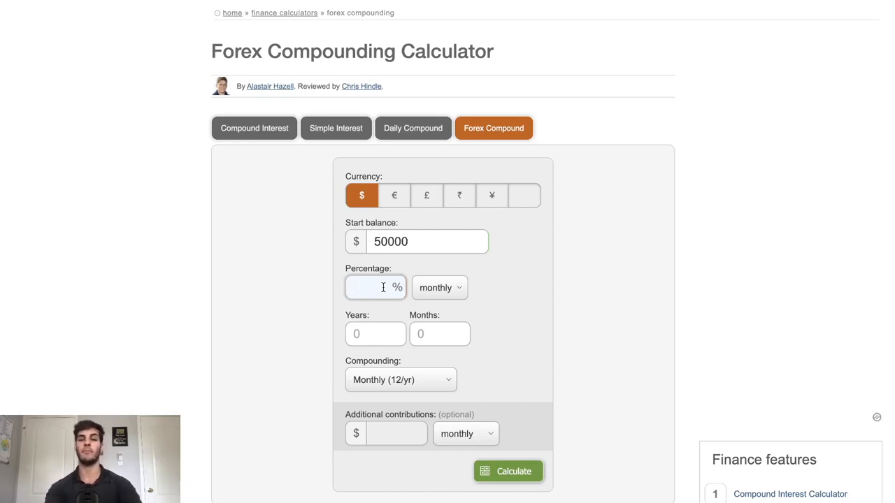
text(7)
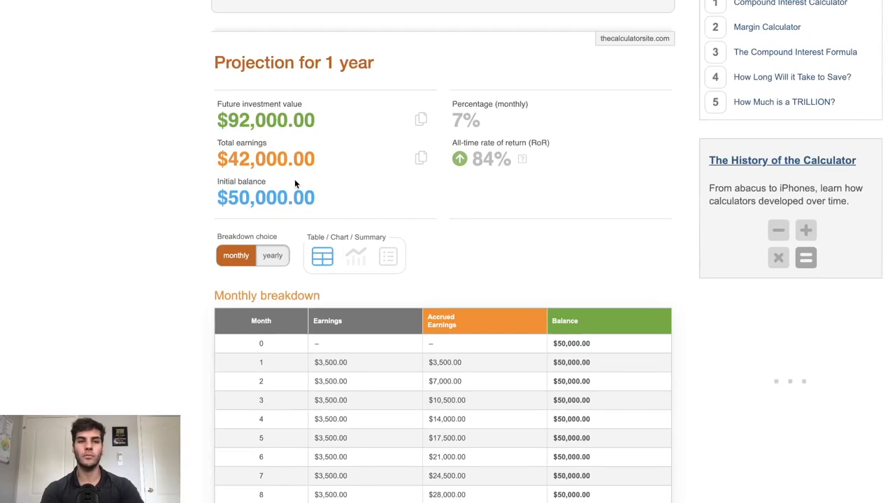
mouse_move(325, 189)
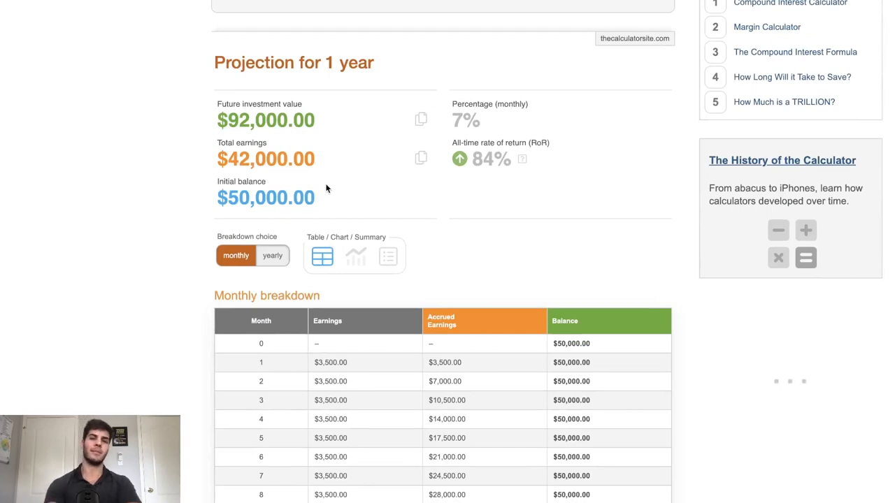
scroll(up, 3)
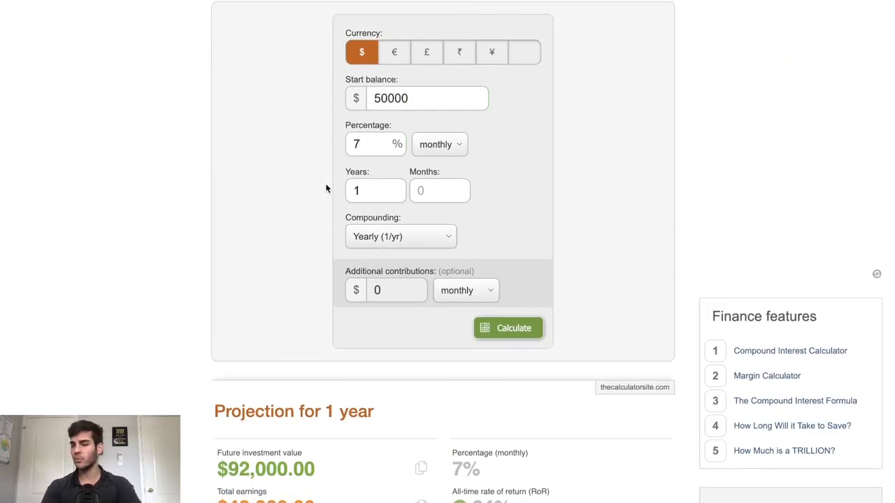
scroll(down, 3)
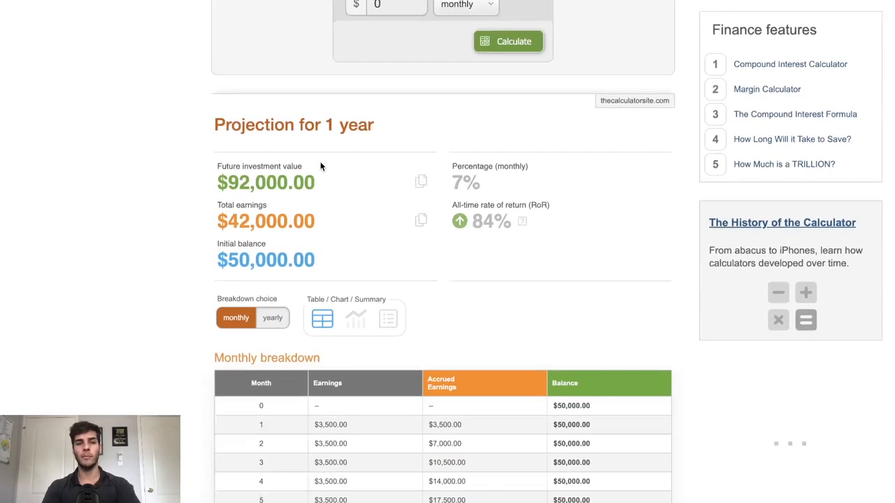
scroll(down, 3)
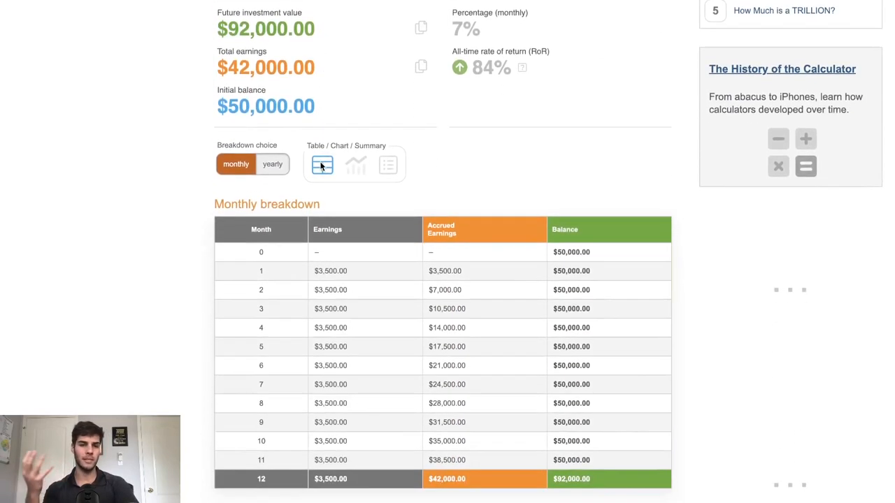
scroll(down, 3)
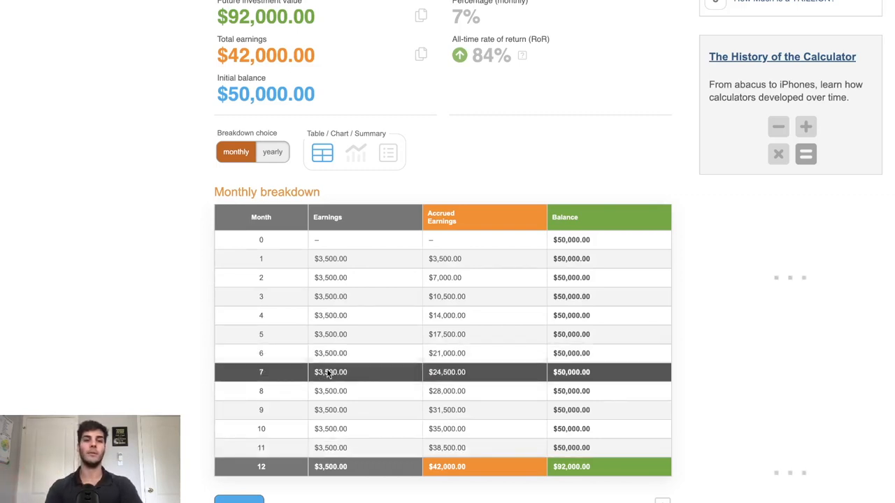
mouse_move(481, 332)
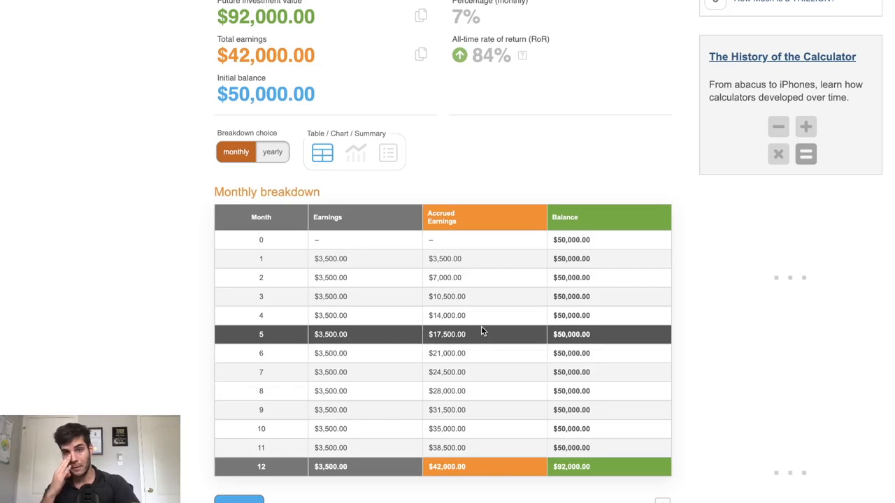
scroll(up, 3)
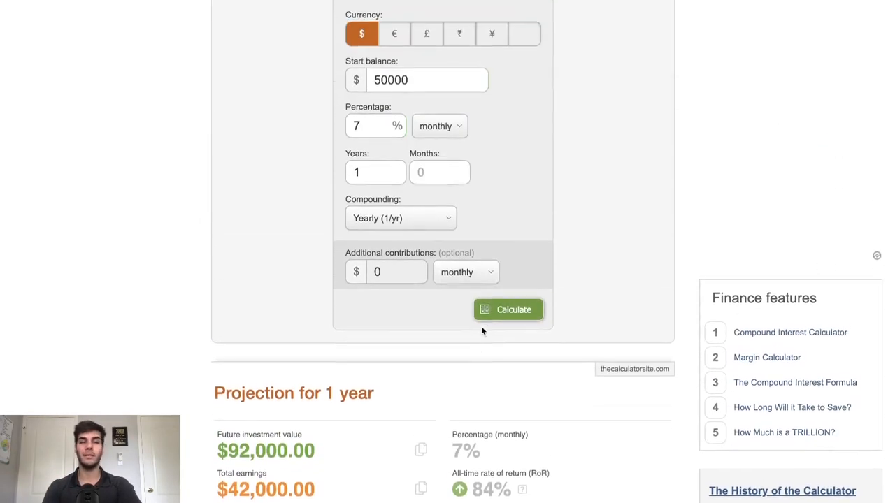
scroll(up, 3)
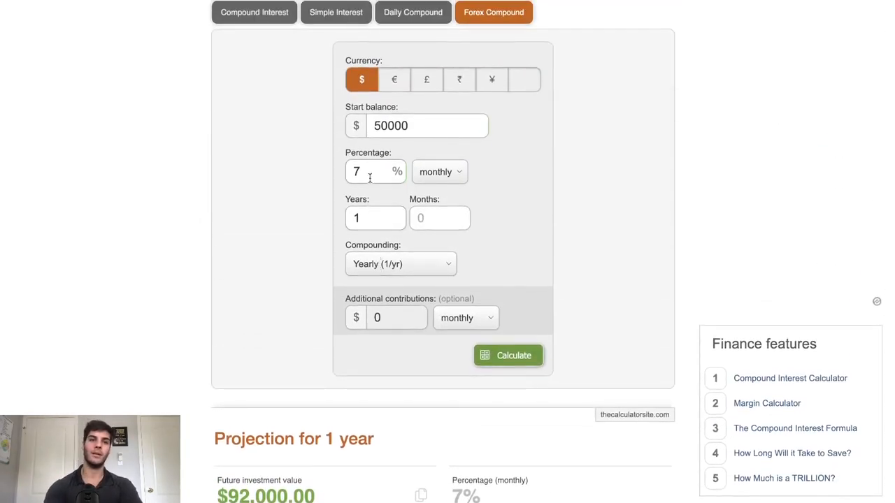
Step: Rerun the projection with a $500,000 start: $920,000 after 1 year
triple_click(416, 126)
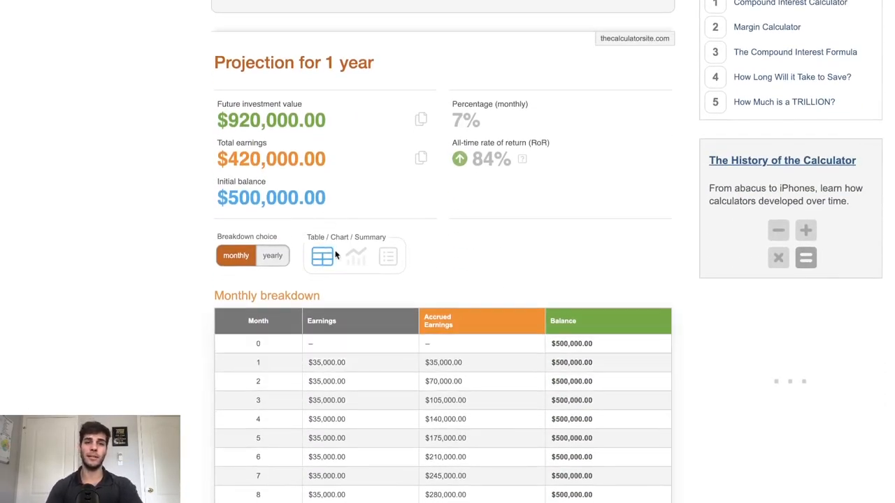
scroll(down, 3)
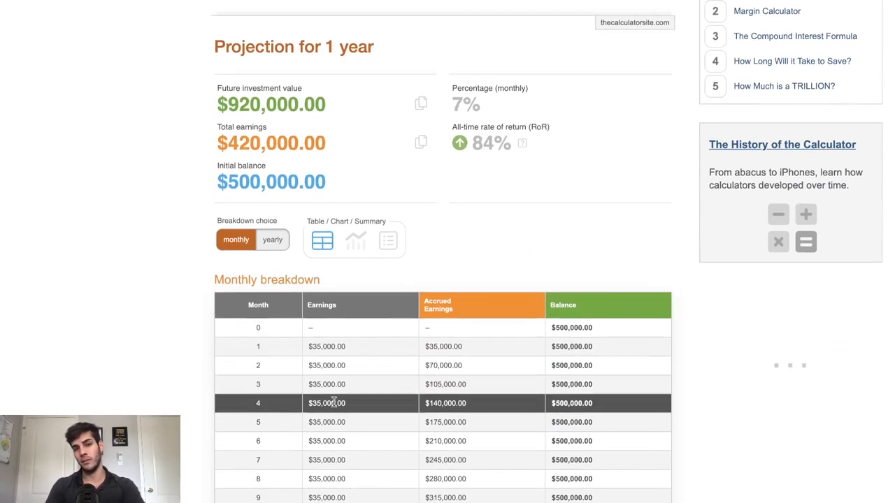
scroll(up, 3)
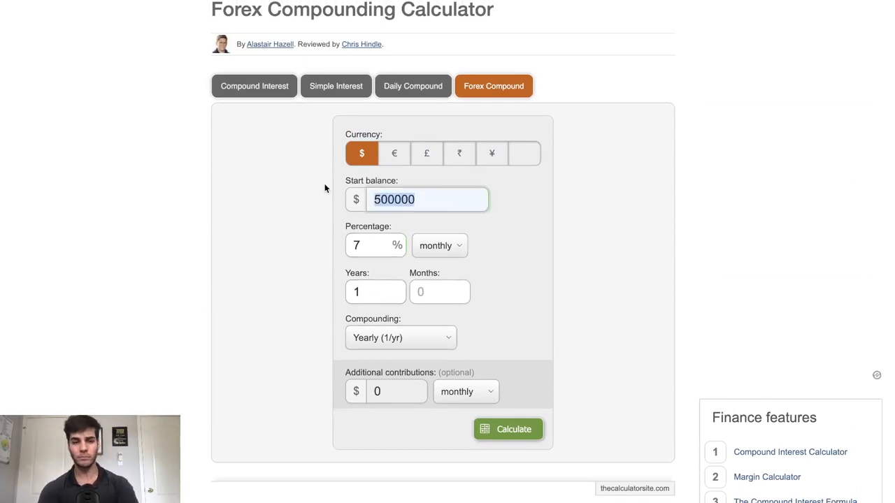
Step: Recalculate with a $1,000,000 start and review the $1,840,000 projection and monthly breakdown
text(1000)
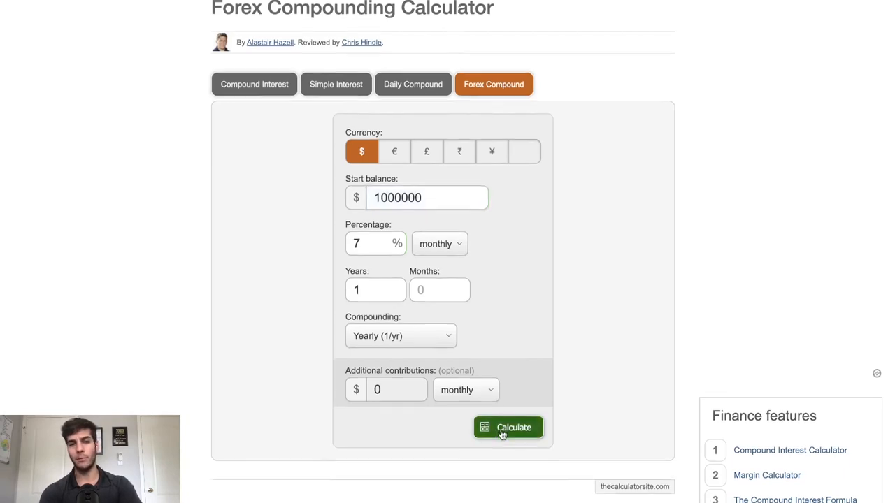
click(508, 427)
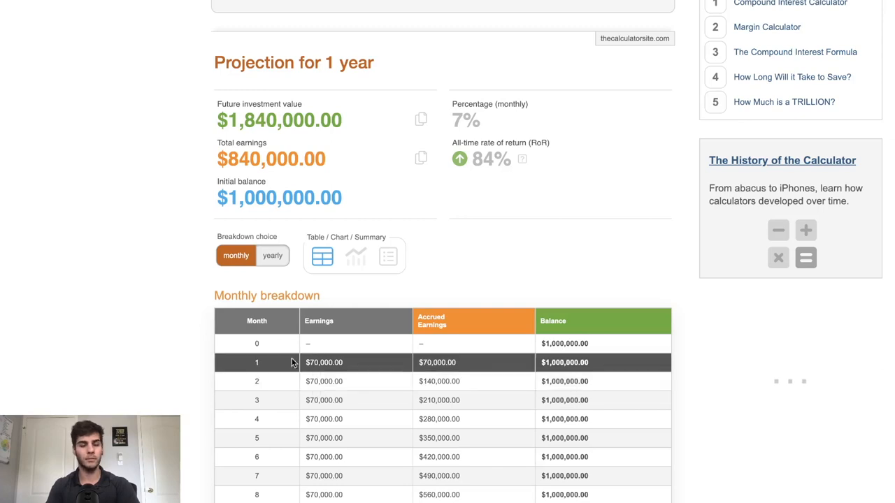
scroll(down, 3)
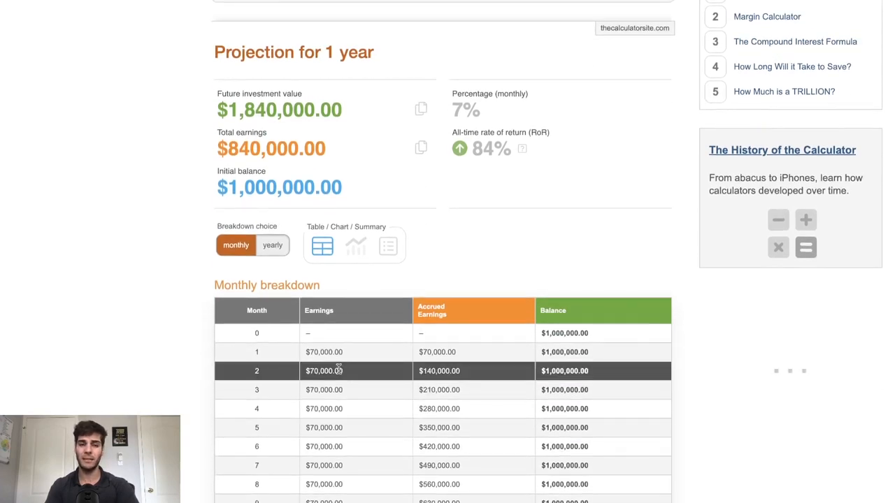
scroll(up, 3)
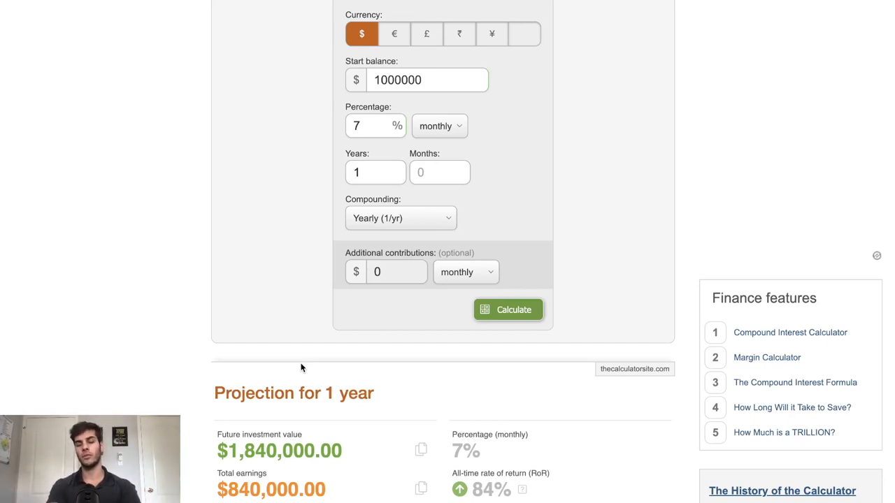
mouse_move(311, 315)
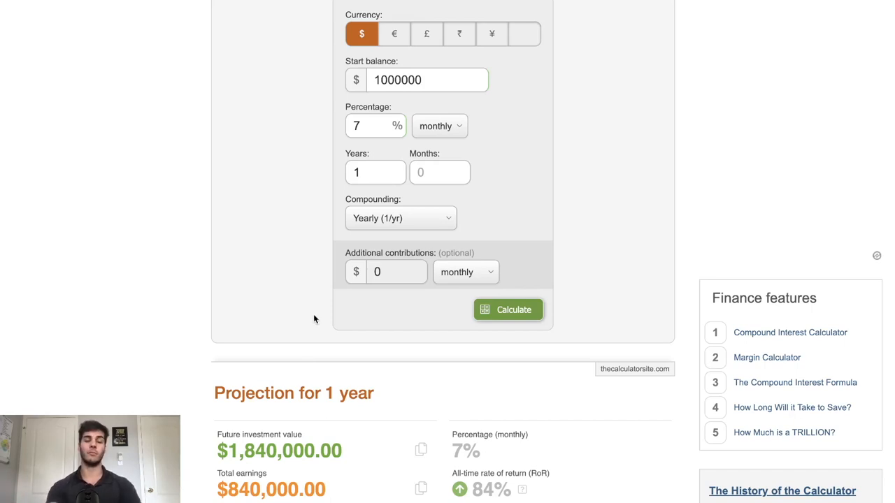
mouse_move(302, 232)
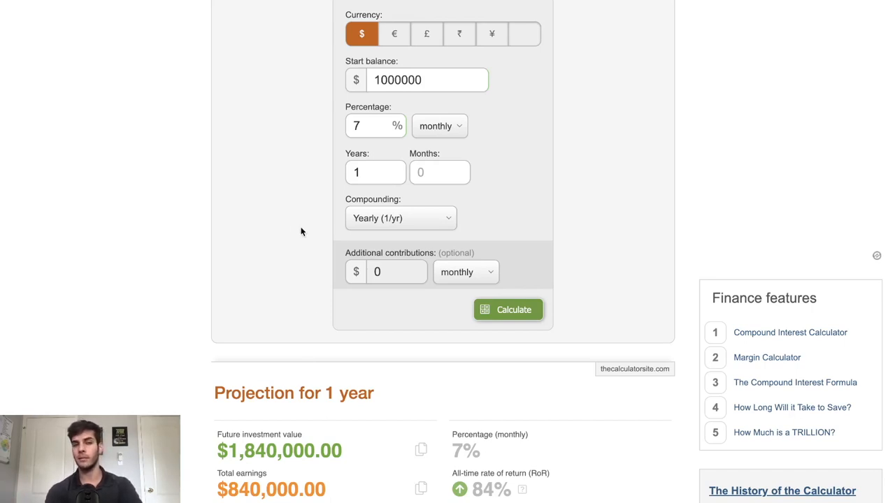
mouse_move(402, 316)
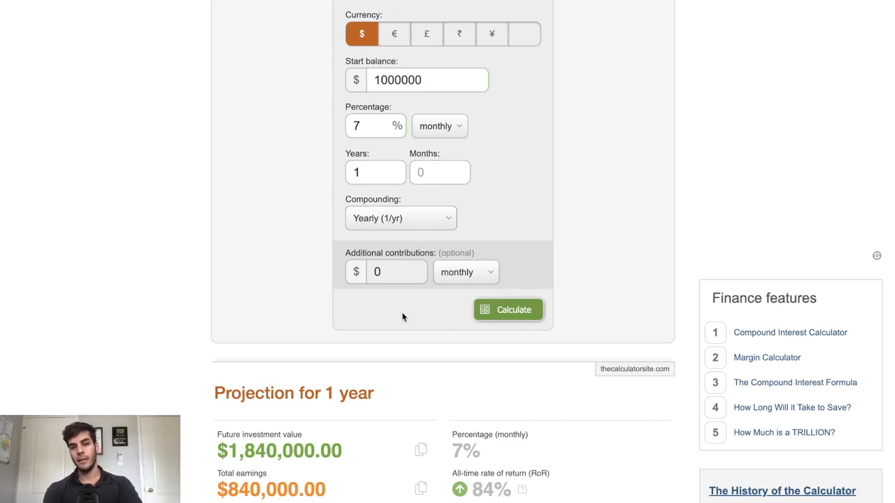
scroll(down, 3)
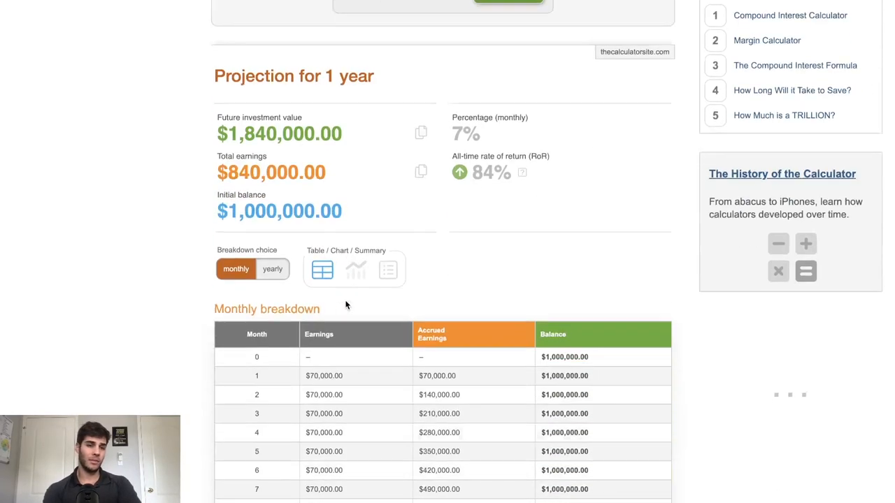
scroll(down, 3)
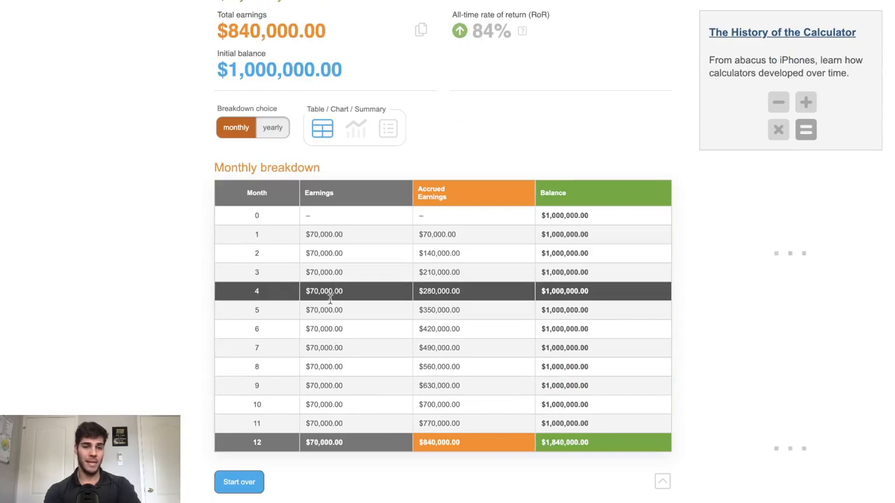
scroll(up, 3)
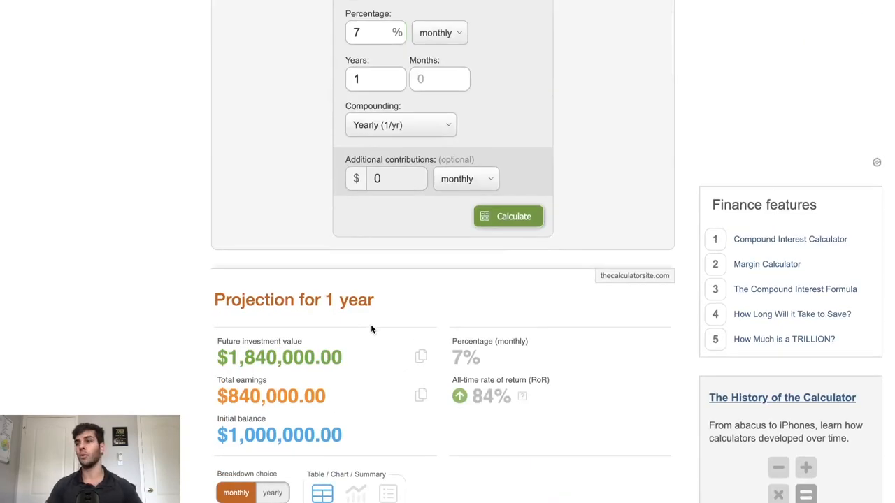
scroll(up, 3)
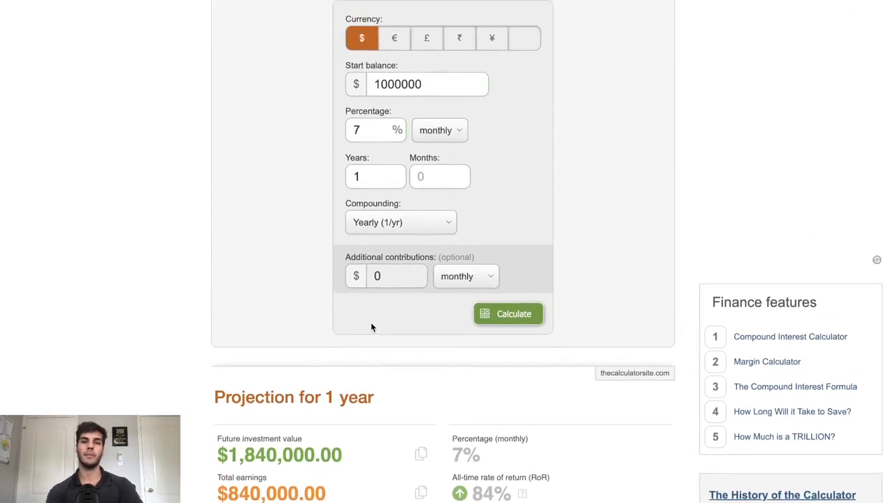
scroll(down, 3)
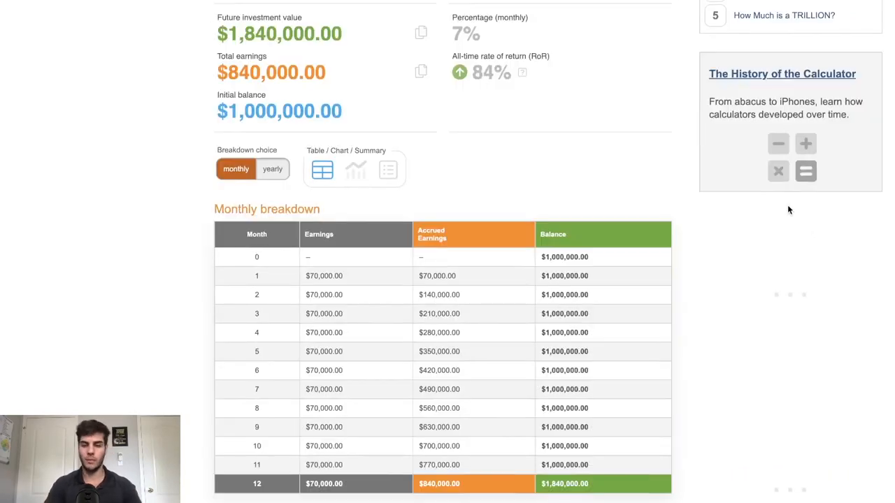